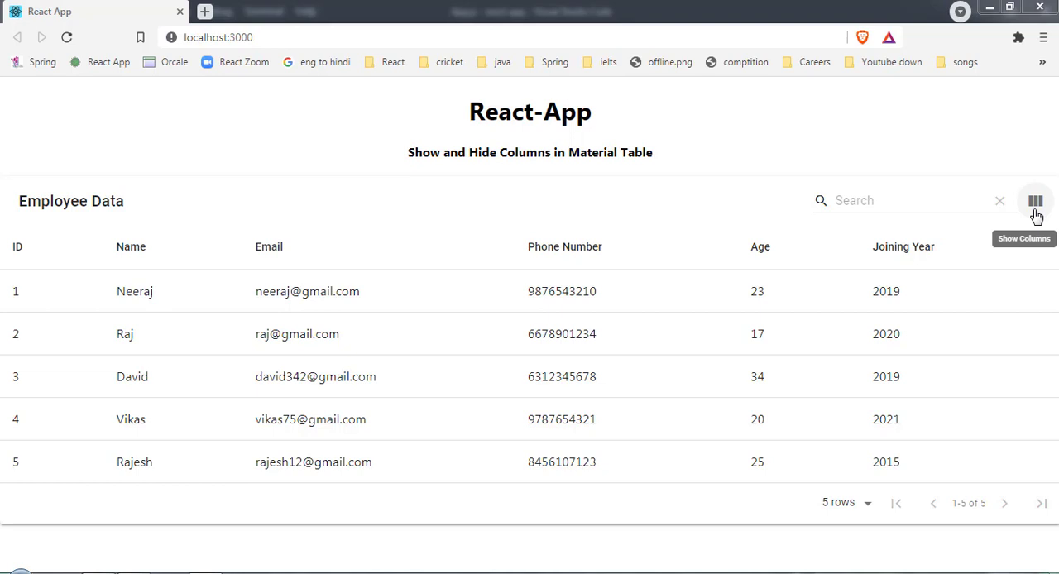
- Hide the ID column from the column list, show it again, and close the list
left_click(1036, 200)
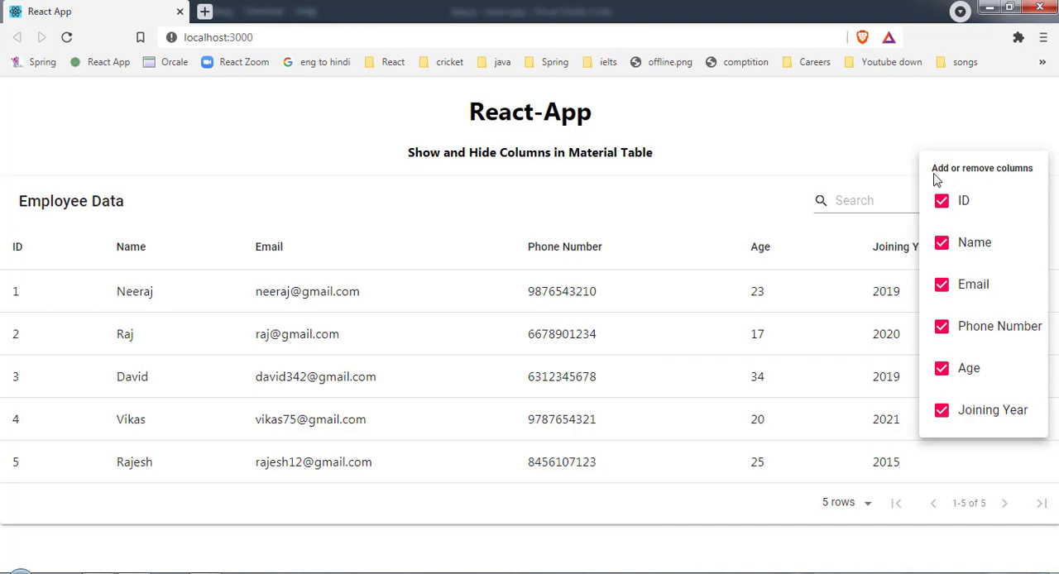
mouse_move(974, 196)
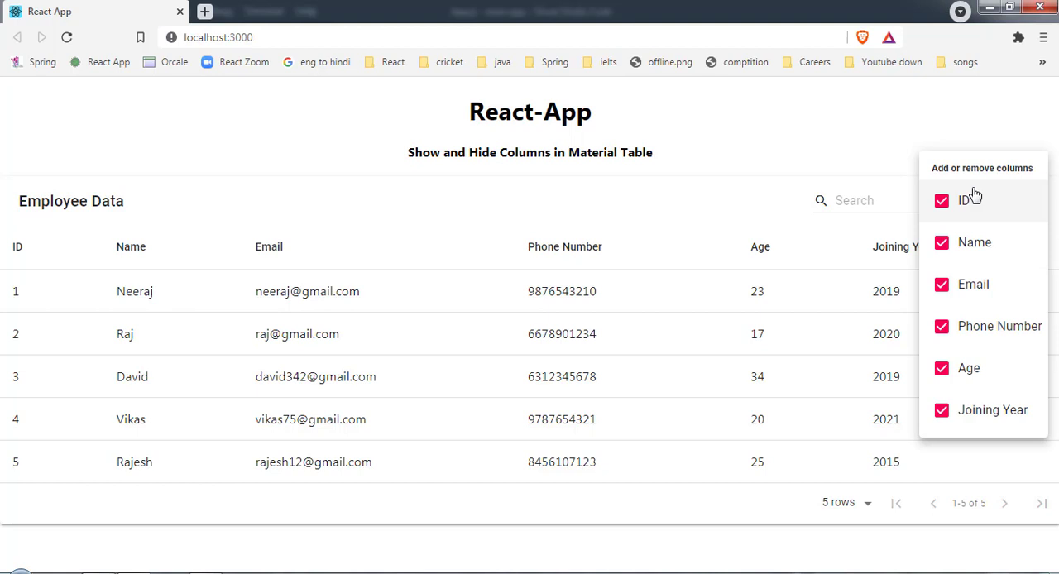
mouse_move(955, 261)
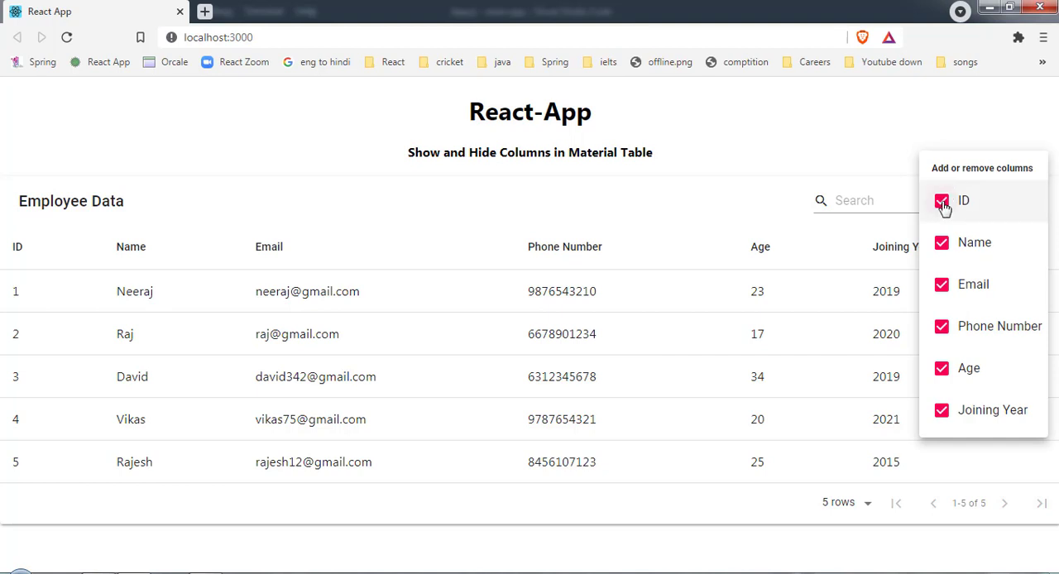
left_click(942, 201)
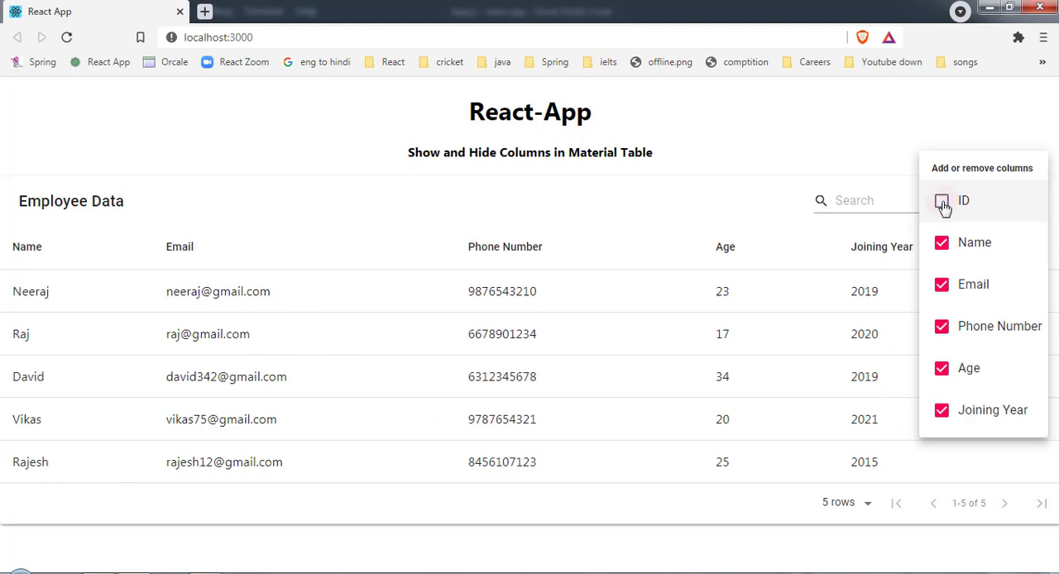
left_click(942, 201)
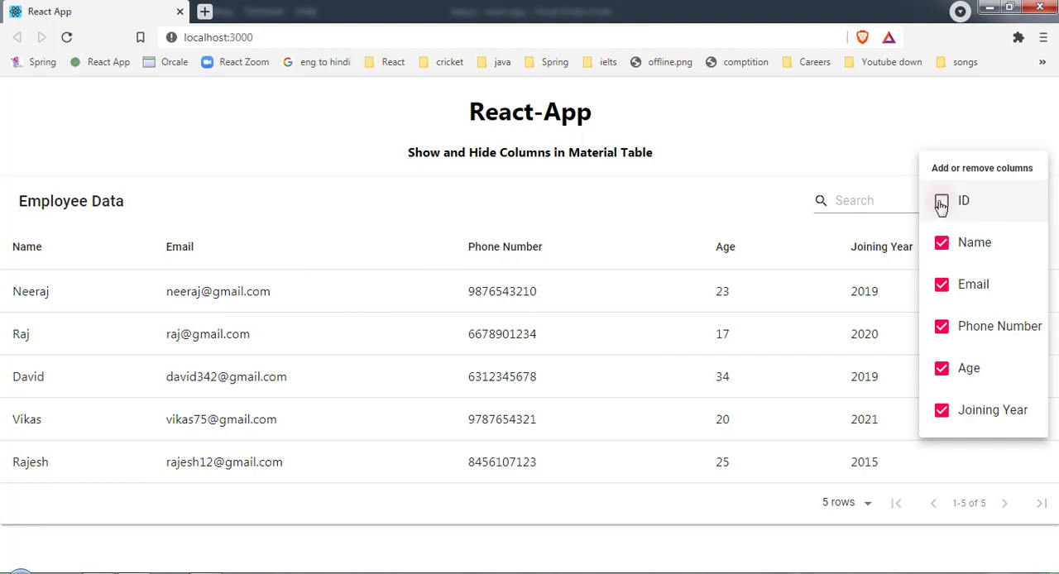
left_click(942, 205)
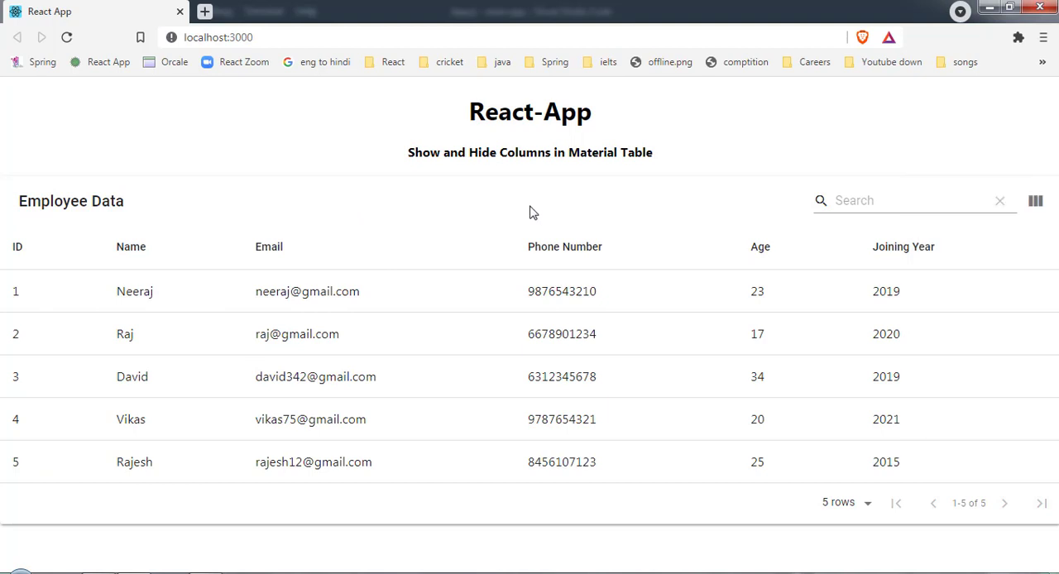
left_click(1035, 200)
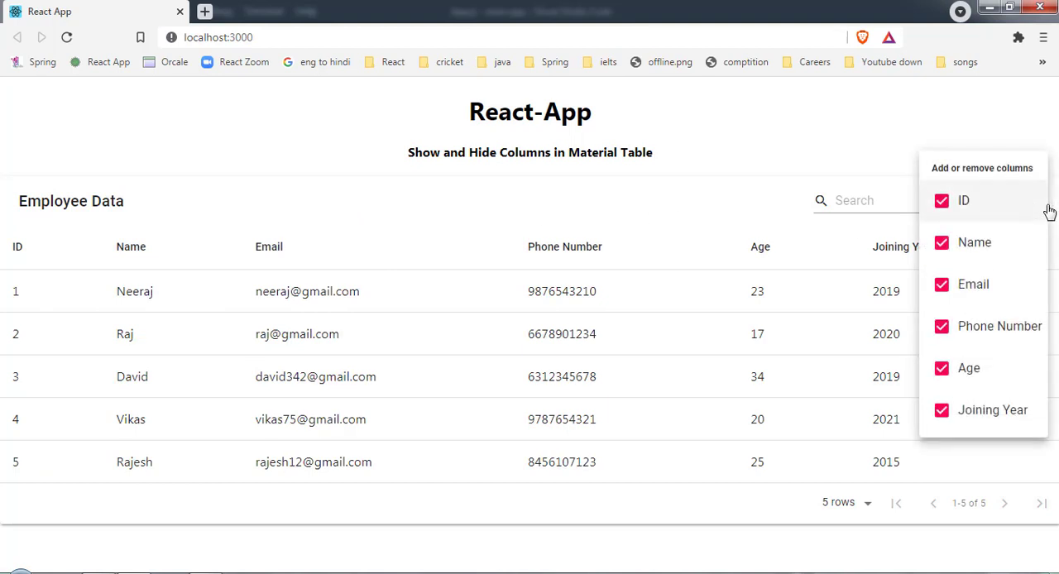
left_click(940, 243)
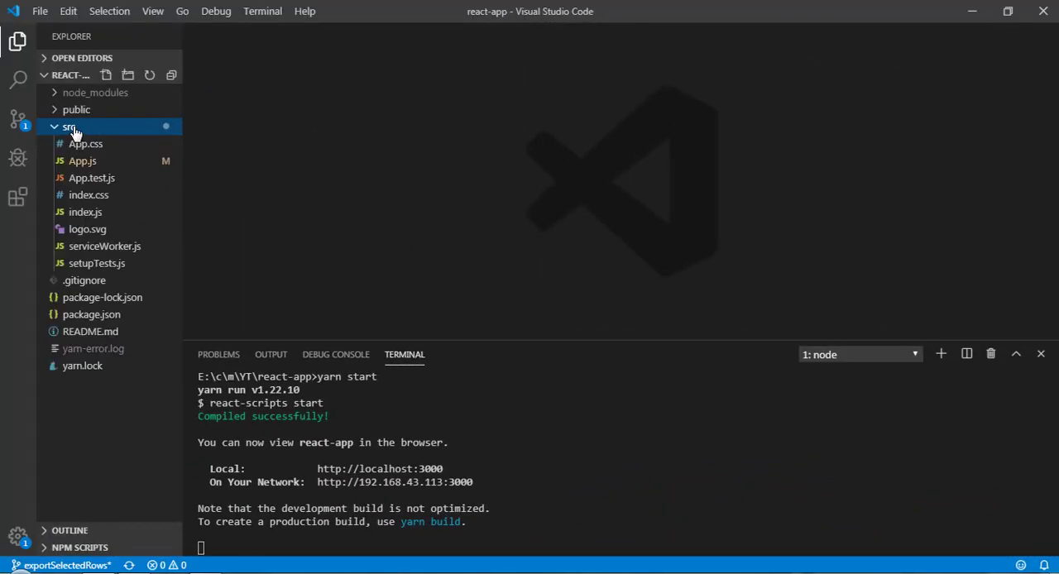
- Open App.js and scroll down through the table code
left_click(82, 160)
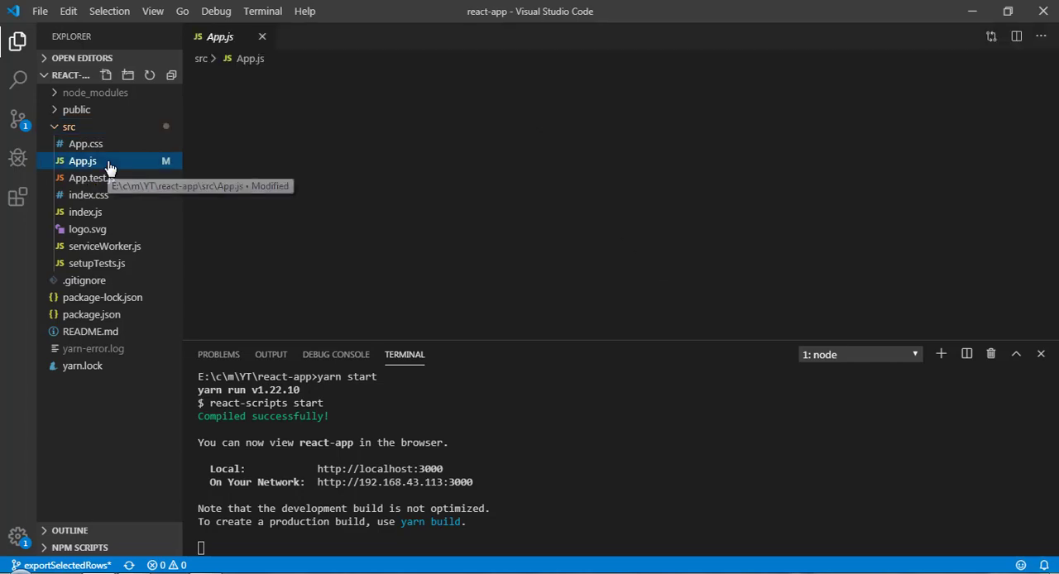
left_click(82, 160)
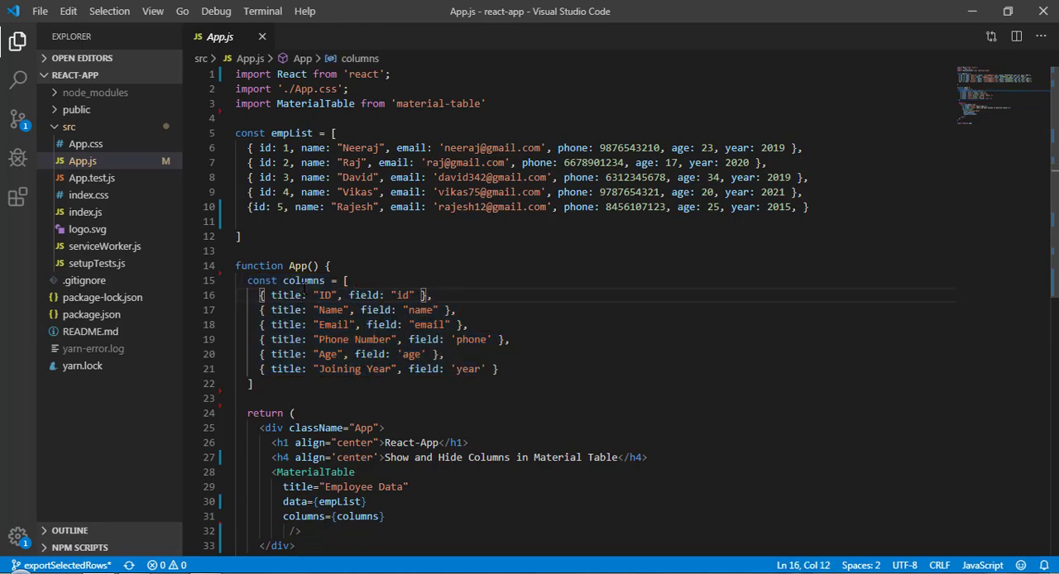
scroll("down", 3)
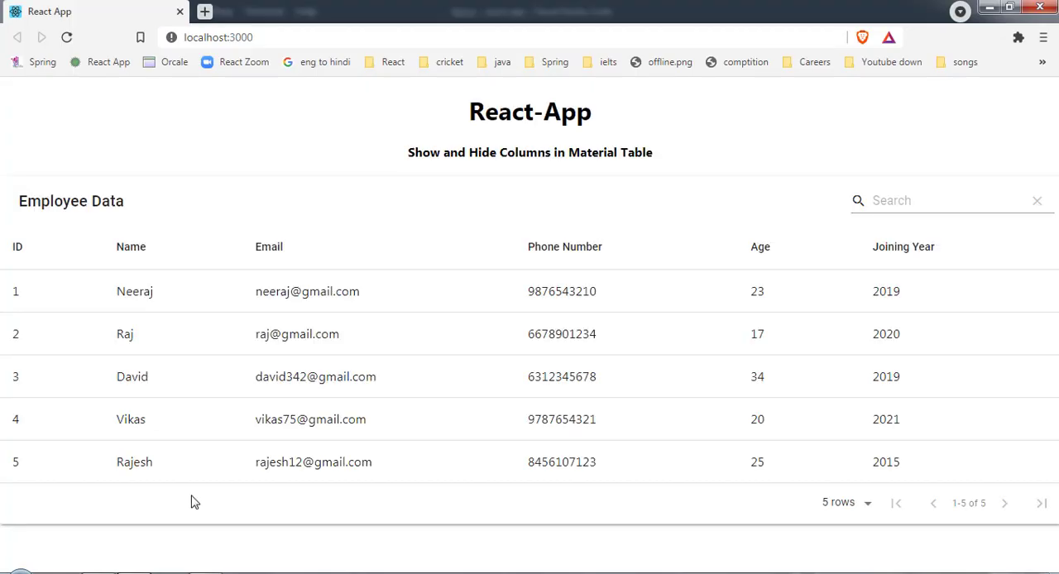
mouse_move(382, 208)
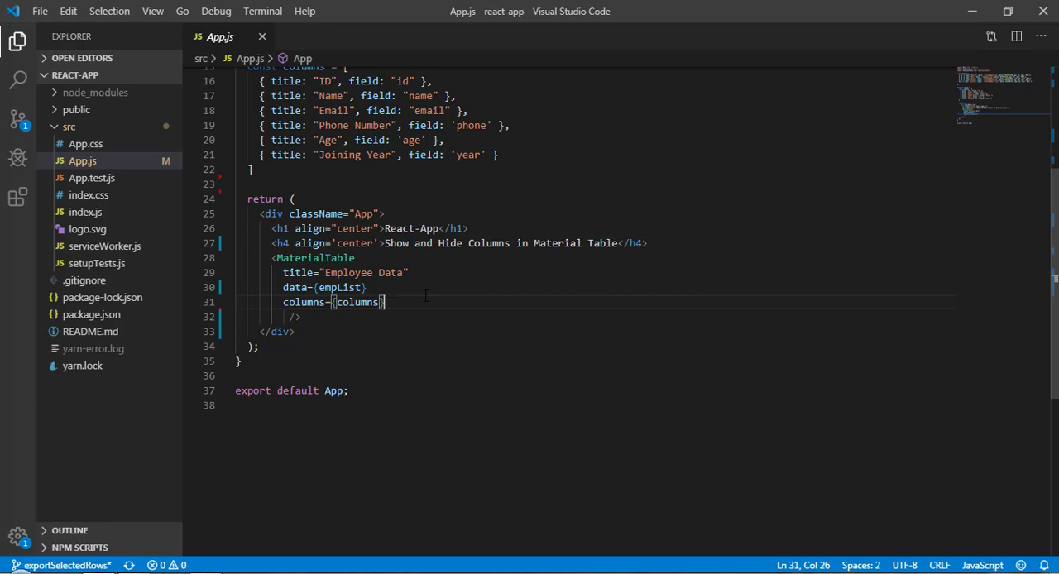
- Add options={{columnsButton:true}} to the MaterialTable props after columns={columns}
type("option")
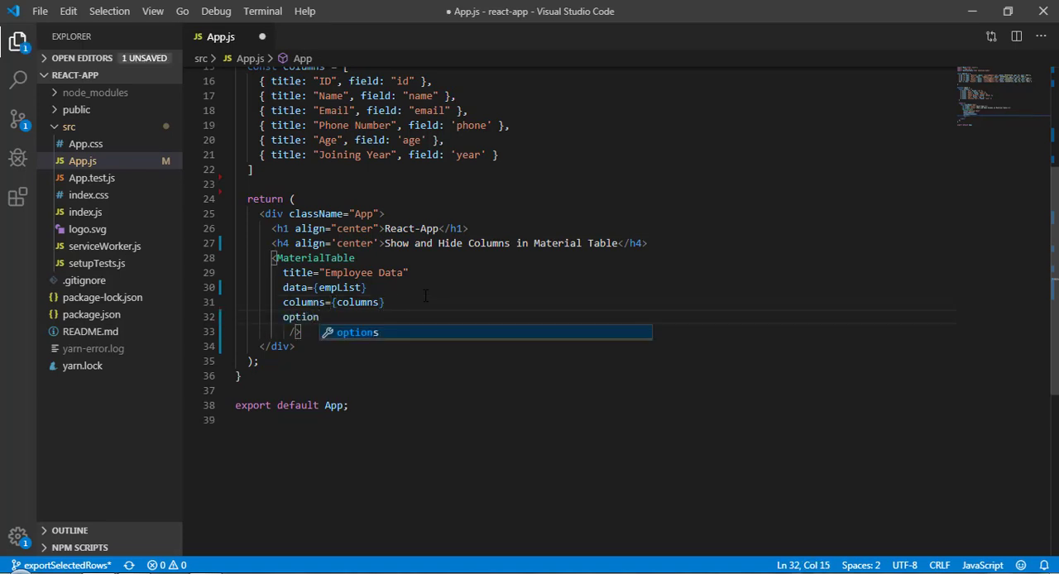
type("s=")
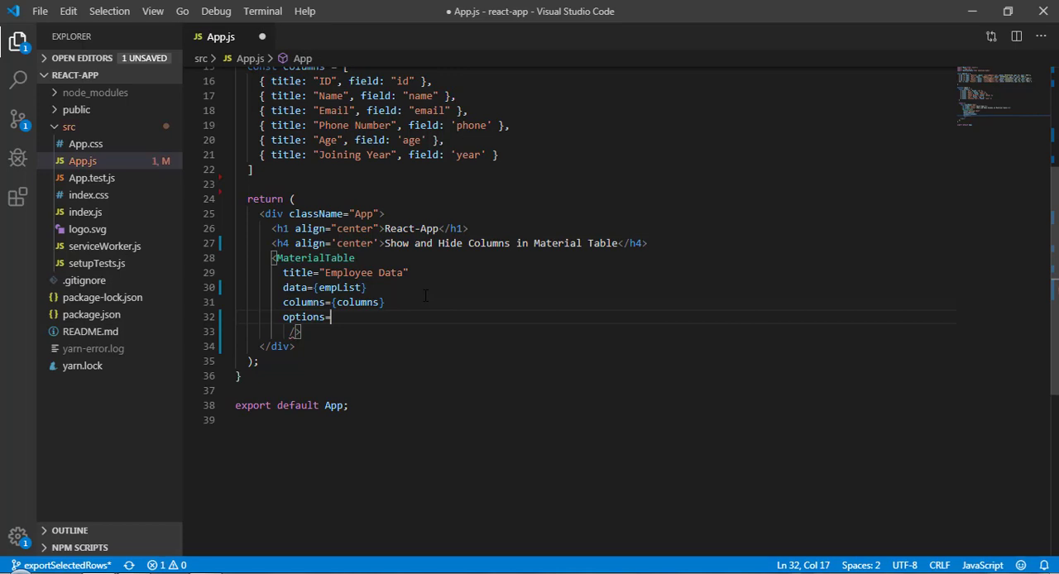
type("{{}}")
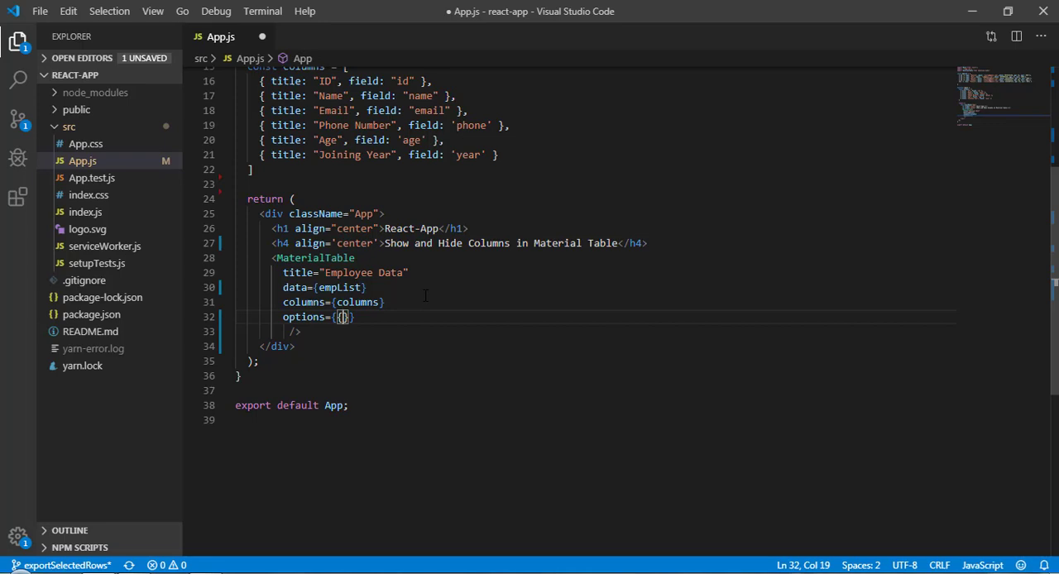
type("columnsButton")
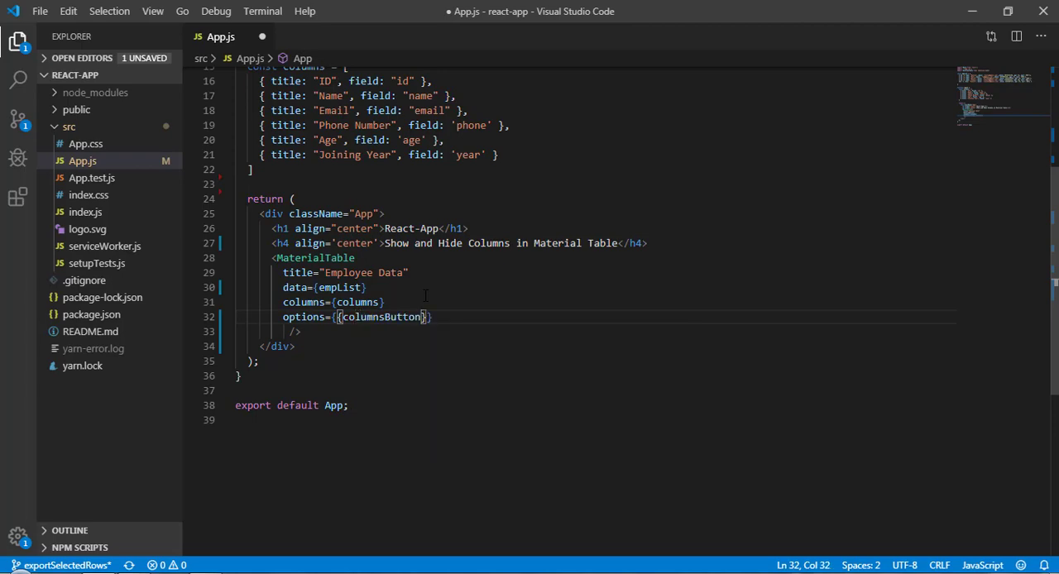
type(":")
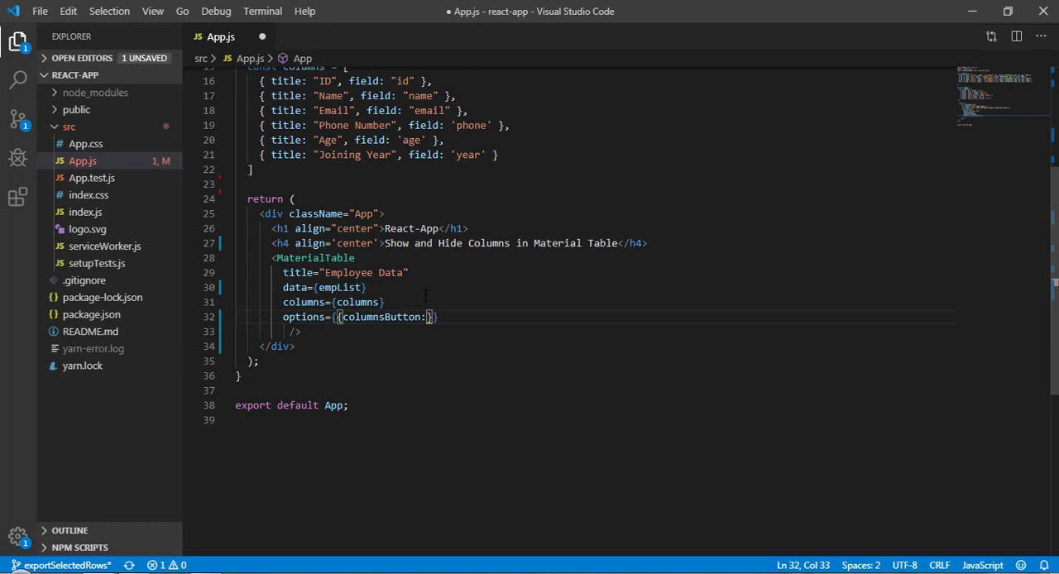
type("true")
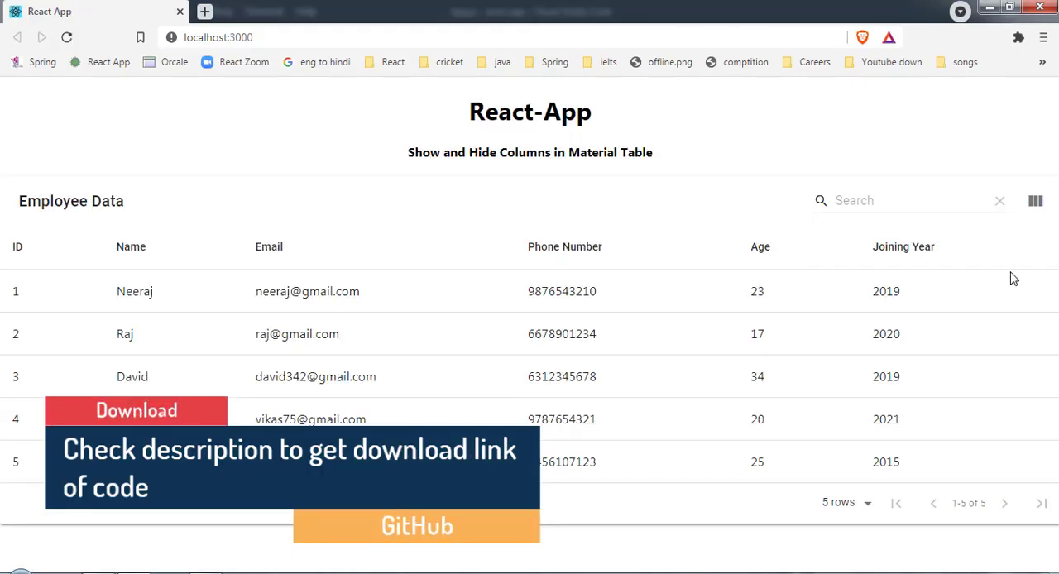
mouse_move(1035, 200)
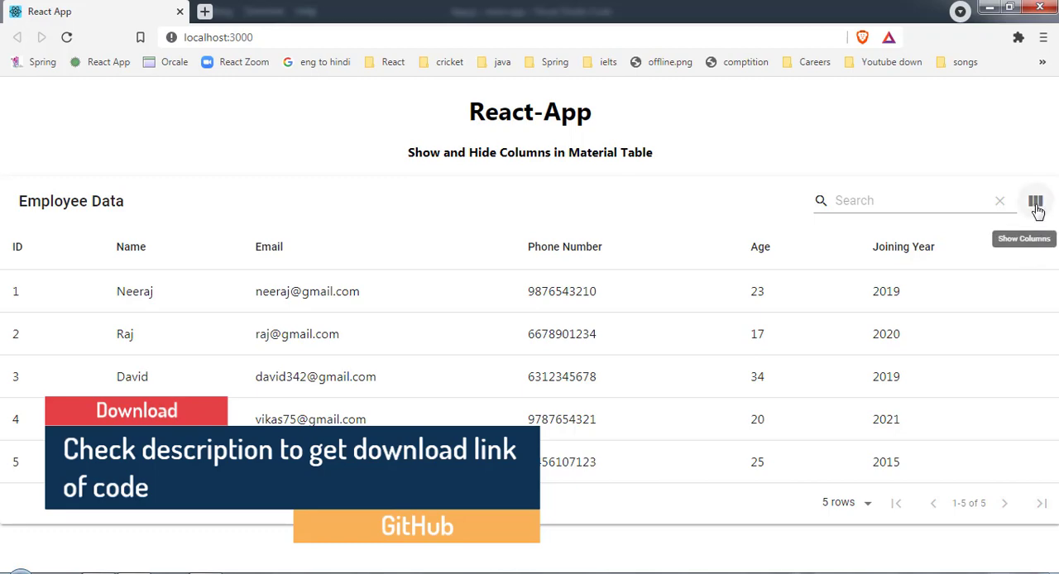
- Uncheck ID in the Show Columns menu, re-enable Email, and close the menu
left_click(1035, 201)
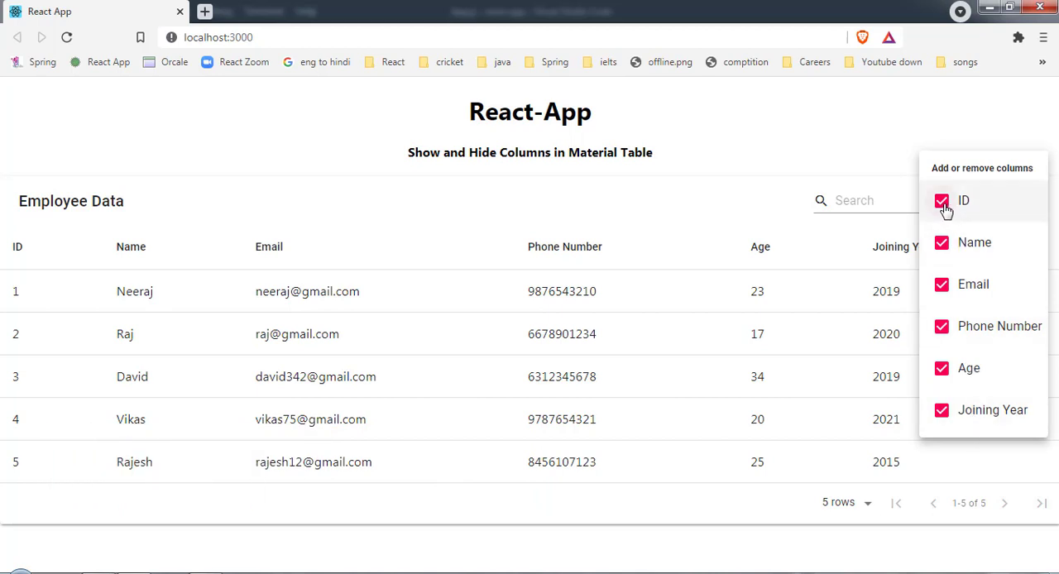
left_click(942, 201)
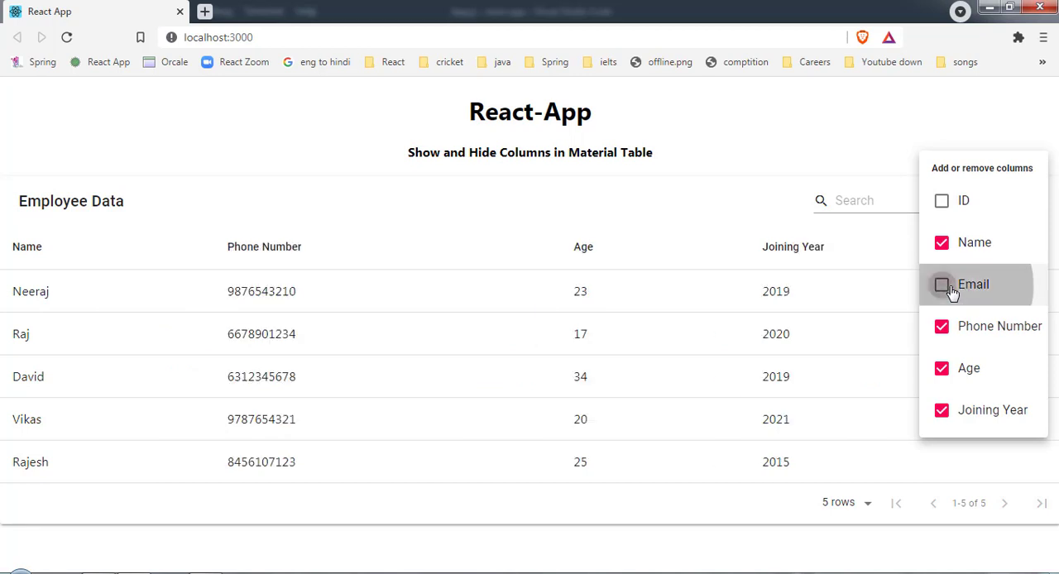
left_click(942, 284)
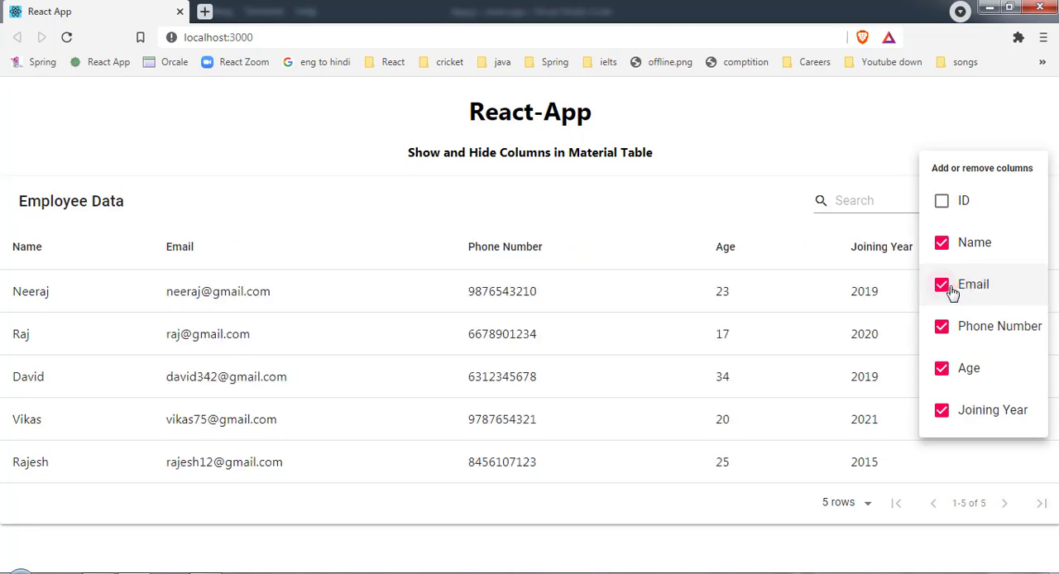
left_click(1035, 200)
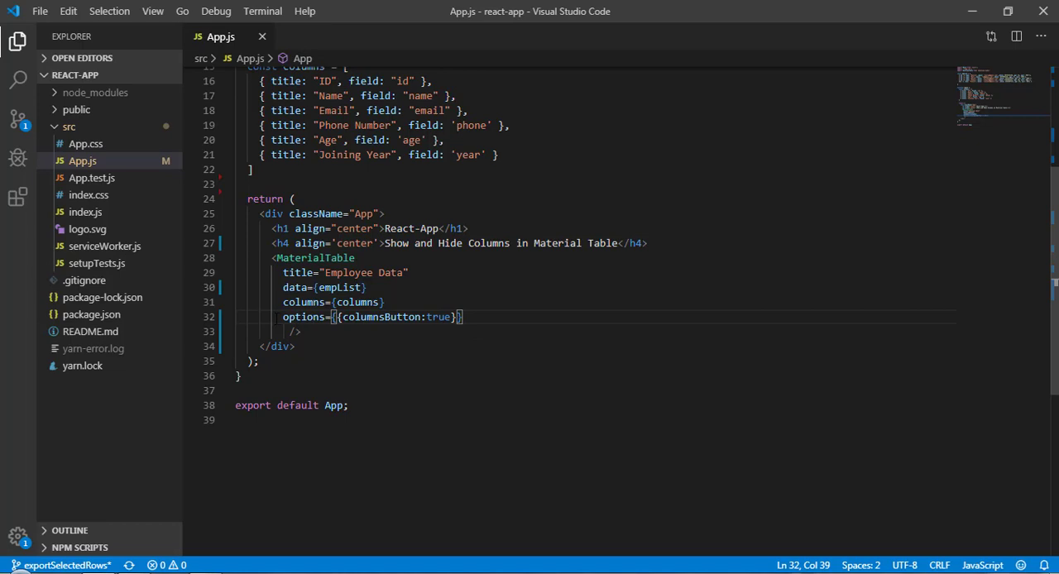
double_click(302, 317)
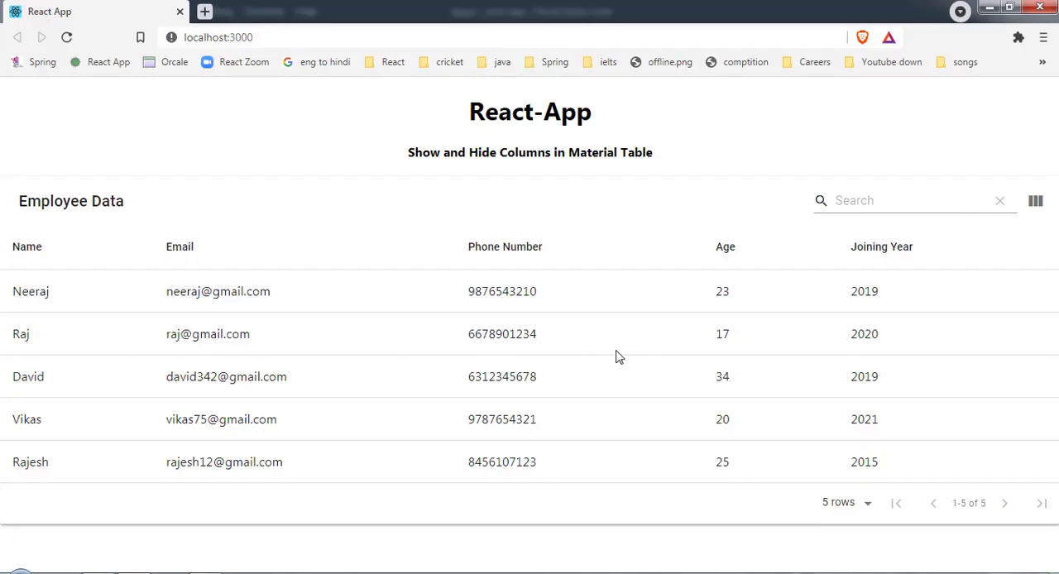
- Check ID again in the Add or remove columns menu
left_click(1036, 200)
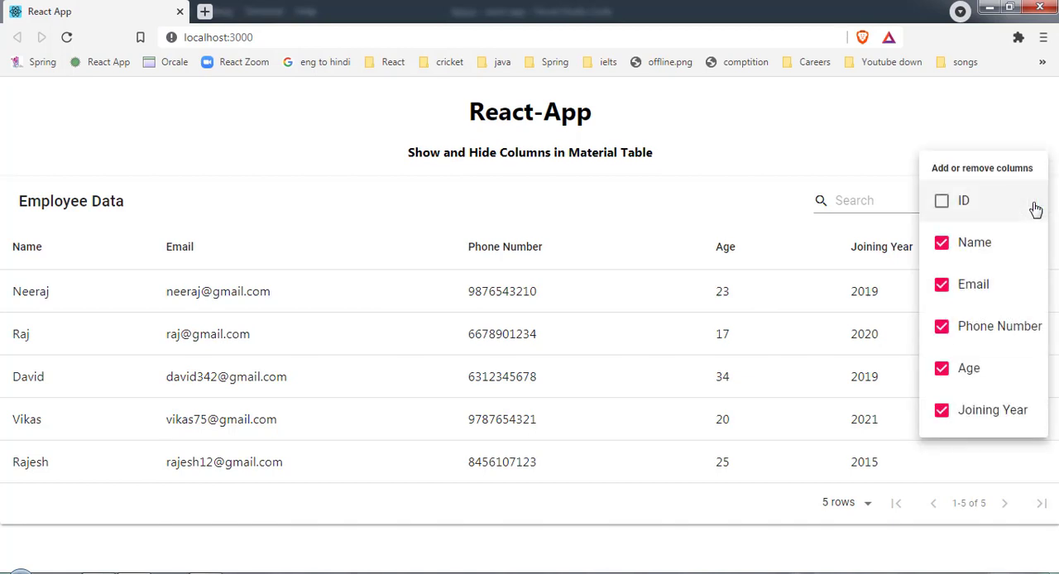
left_click(941, 201)
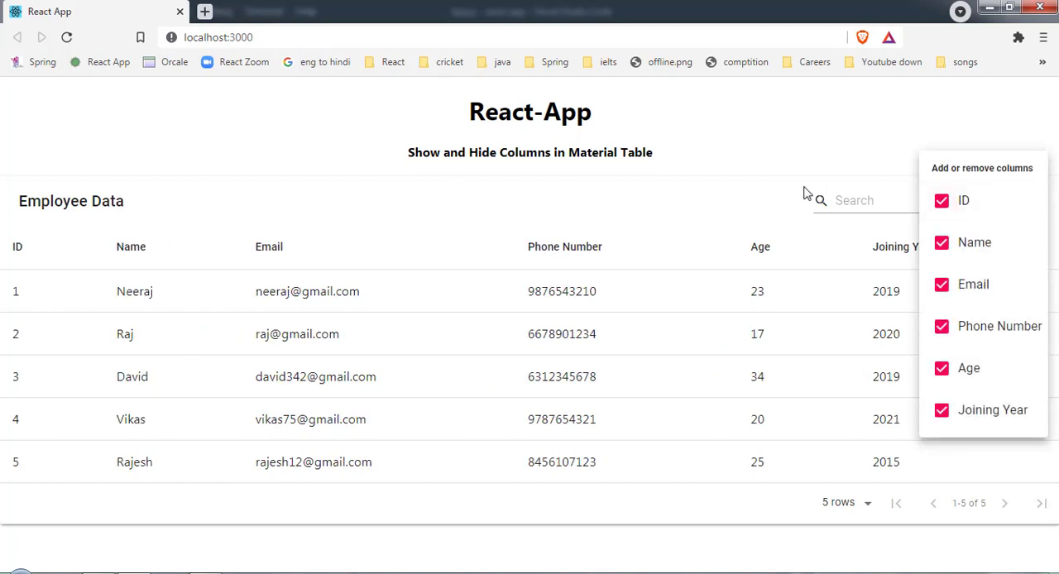